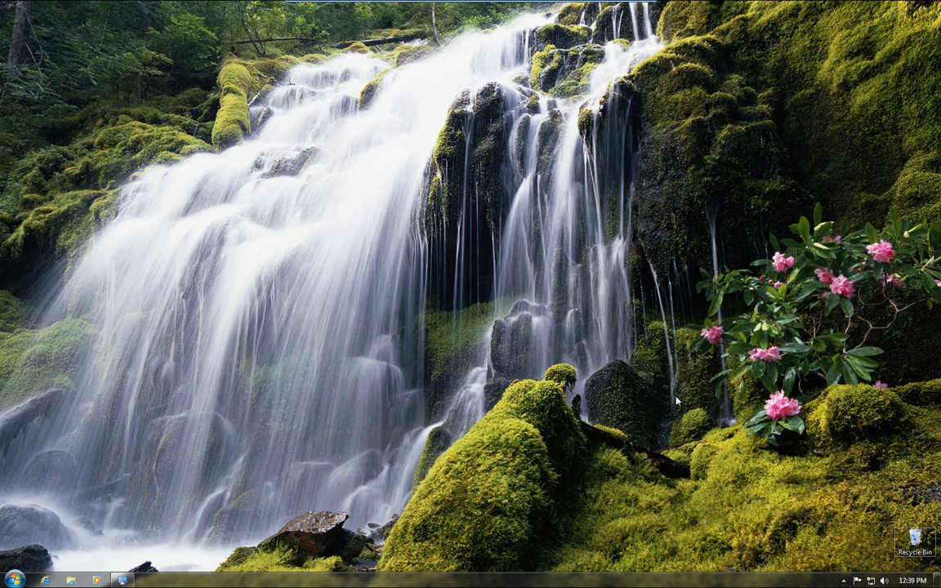
{"action": "mouse_move", "coordinate": [567, 438]}
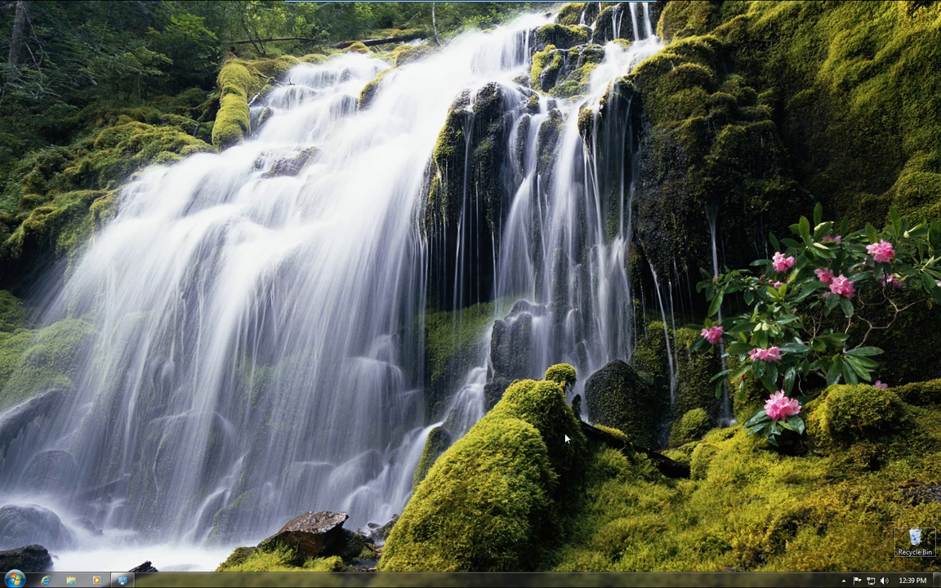
{"action": "mouse_move", "coordinate": [493, 144]}
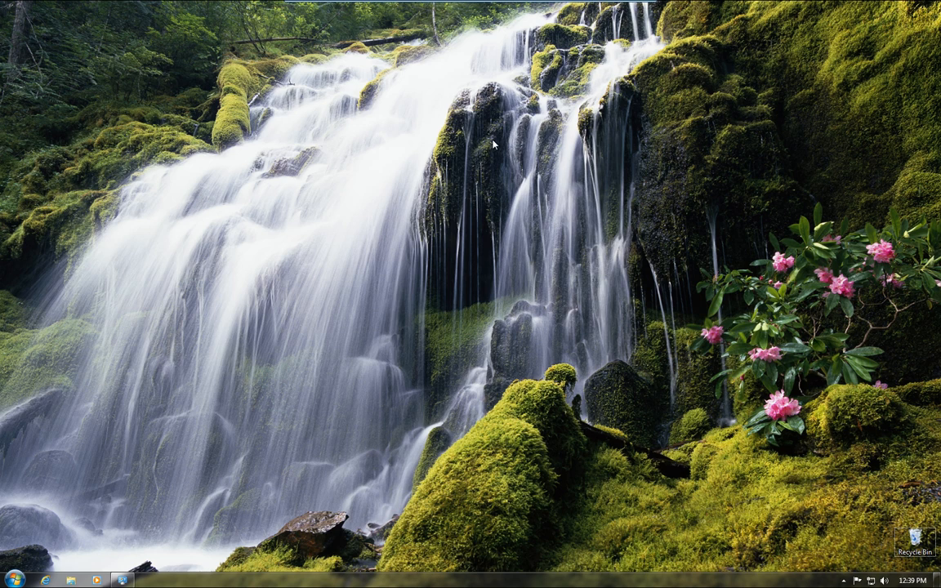
{"action": "mouse_move", "coordinate": [369, 454]}
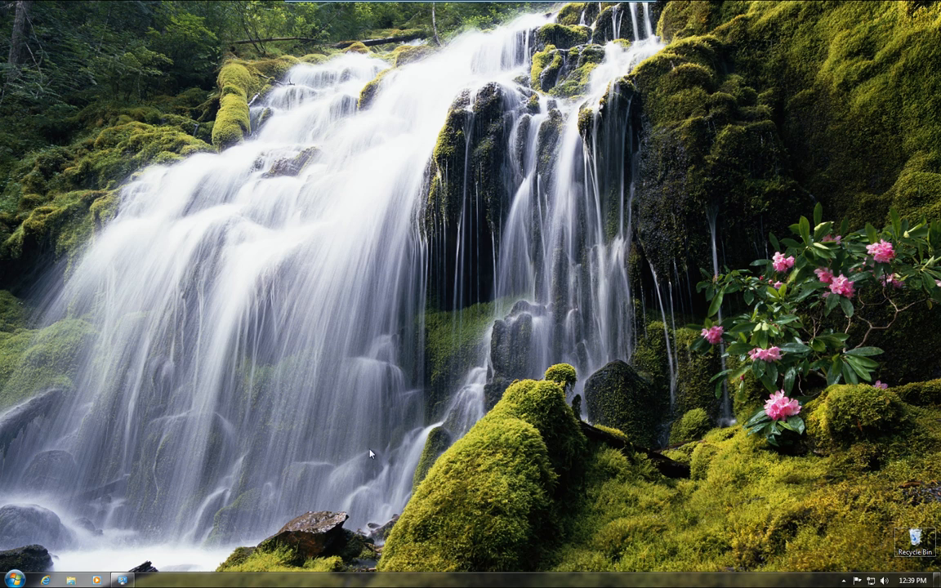
{"action": "mouse_move", "coordinate": [493, 338]}
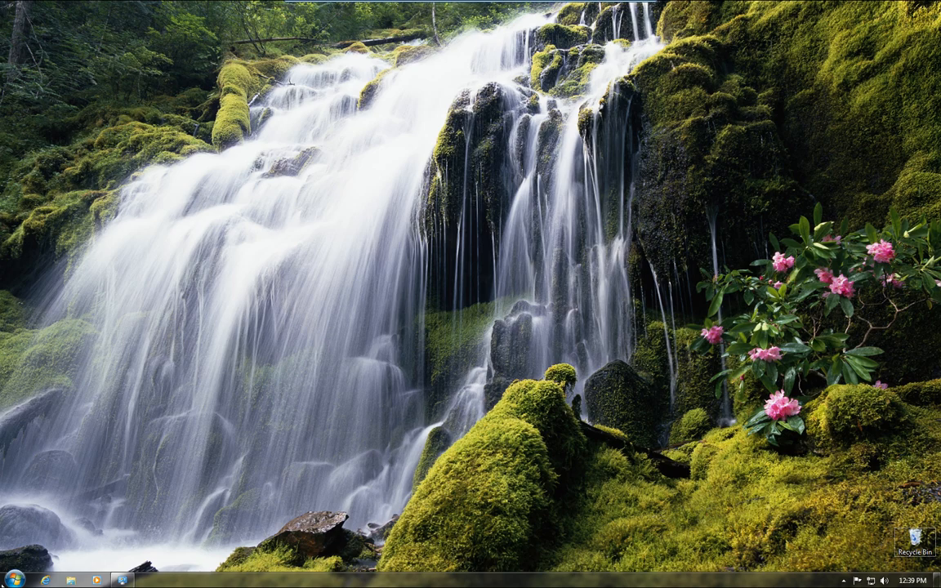
Reach 'Back up your computer' from the Start menu's Control Panel, maximized.
{"action": "left_click", "coordinate": [13, 578]}
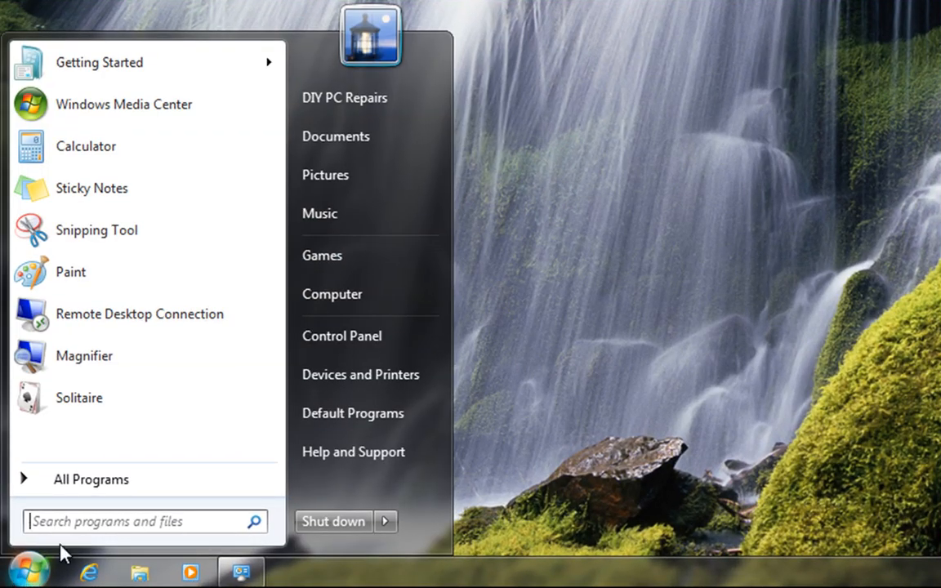
{"action": "left_click", "coordinate": [342, 336]}
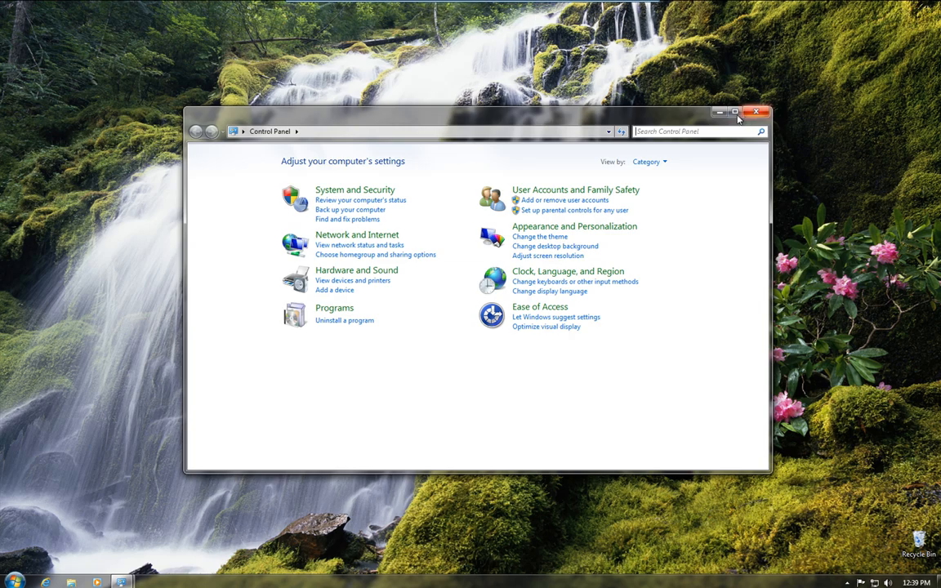
{"action": "left_click", "coordinate": [735, 111]}
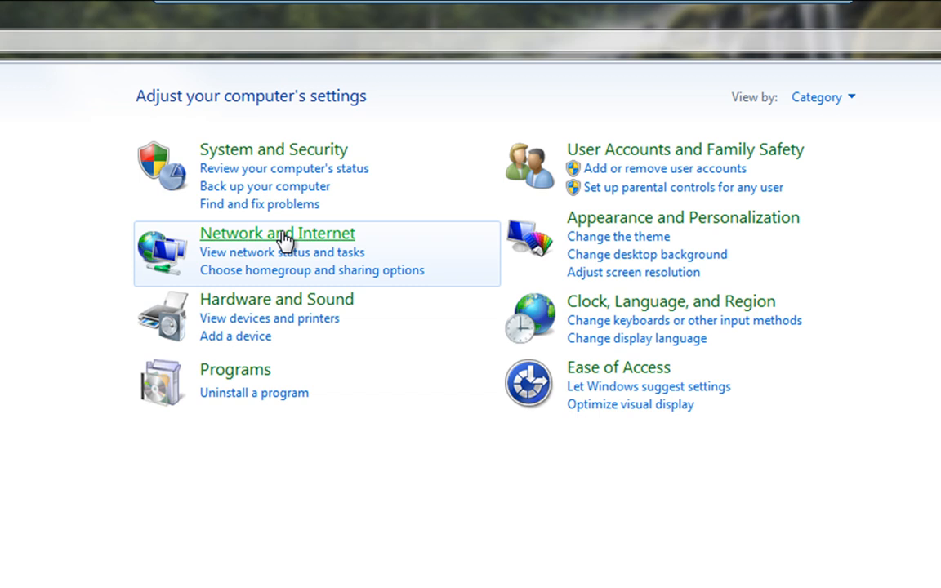
{"action": "mouse_move", "coordinate": [270, 194]}
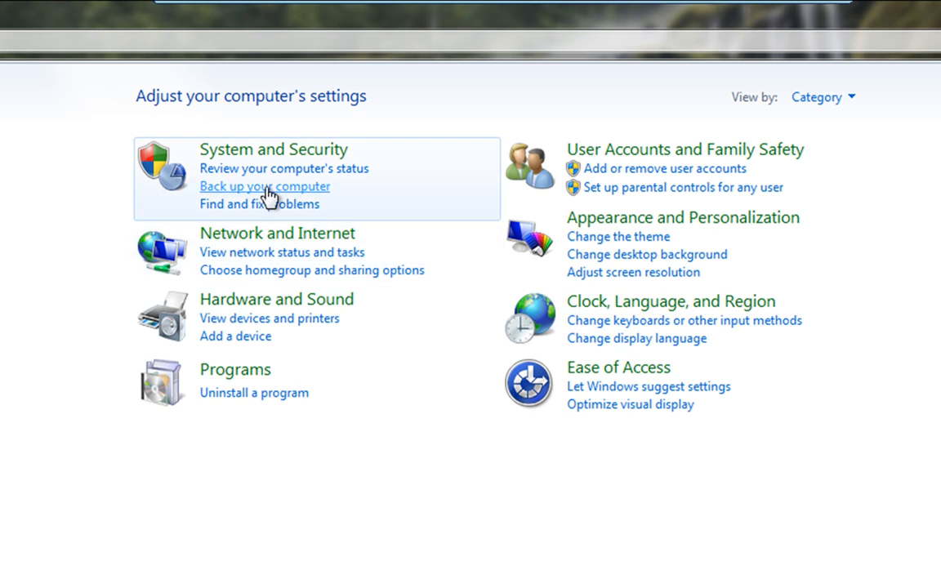
{"action": "left_click", "coordinate": [265, 186]}
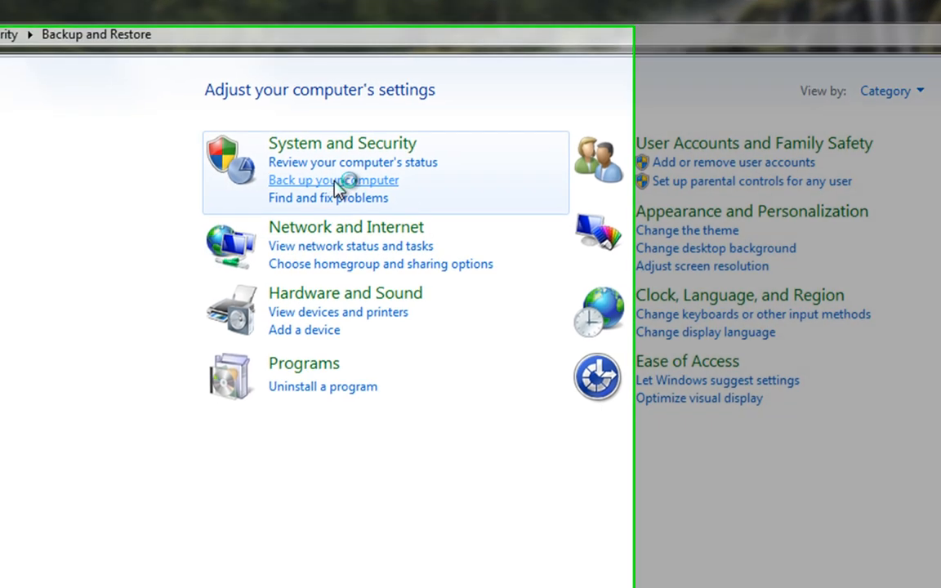
{"action": "left_click", "coordinate": [333, 180]}
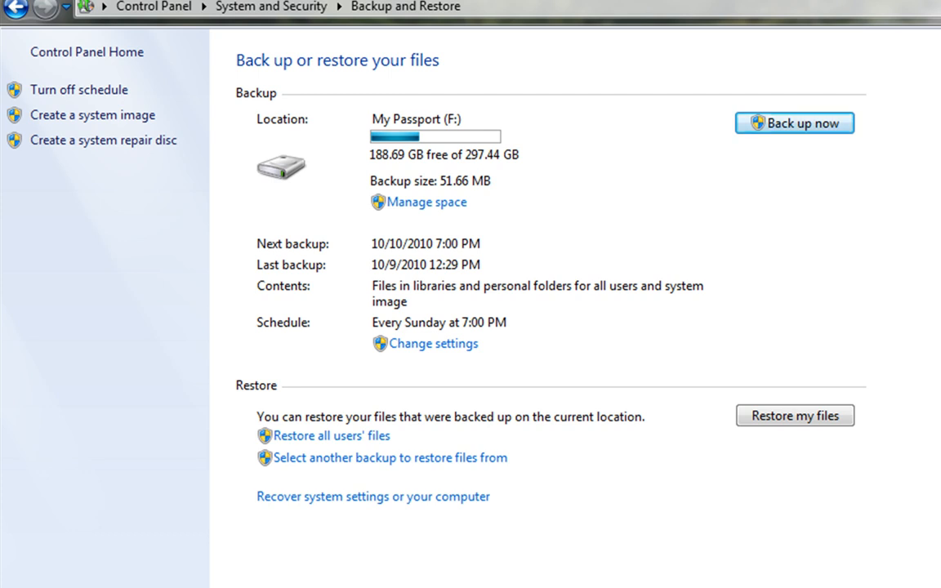
{"action": "mouse_move", "coordinate": [588, 194]}
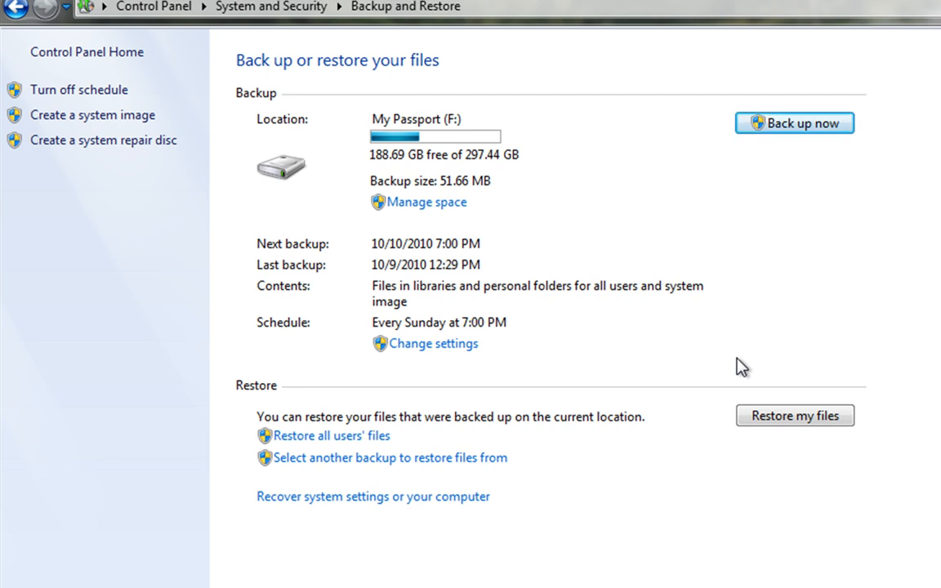
{"action": "mouse_move", "coordinate": [435, 343]}
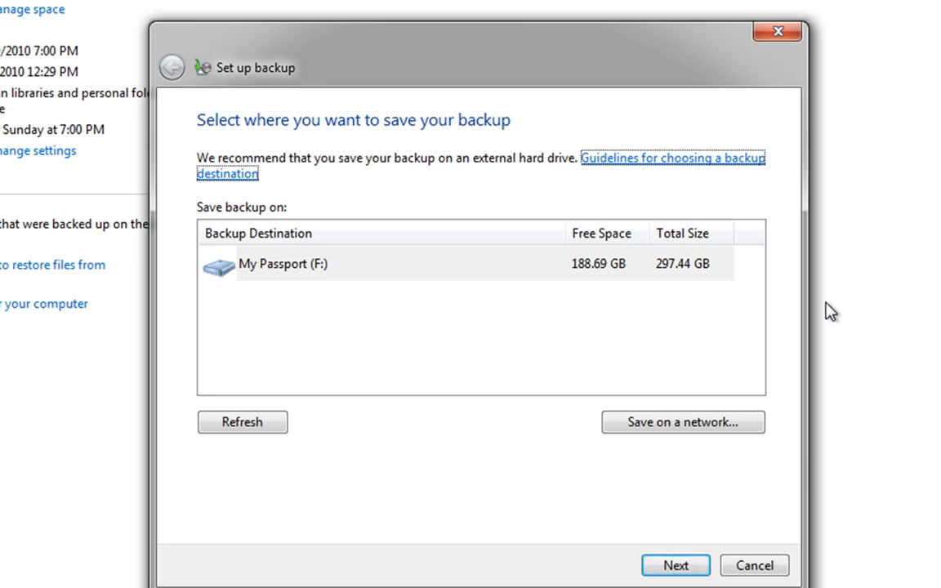
{"action": "mouse_move", "coordinate": [707, 327]}
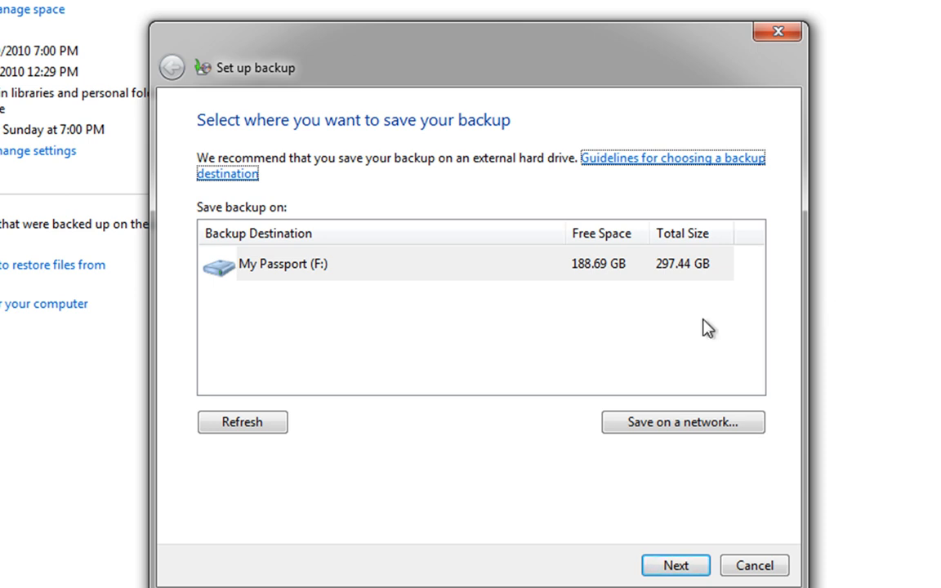
Select My Passport (F:) as the backup destination.
{"action": "left_click", "coordinate": [285, 263]}
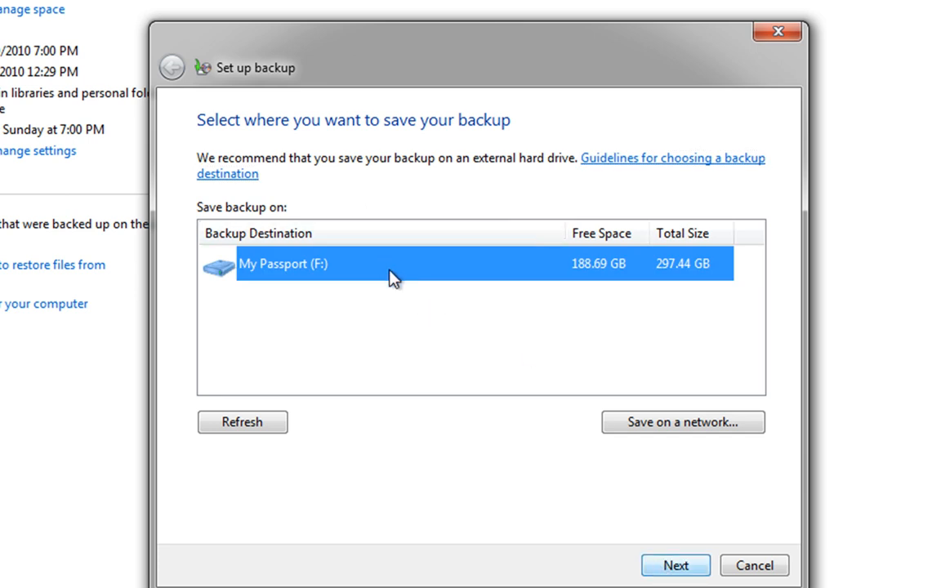
Advance to the 'What do you want to back up?' step with 'Let Windows choose' kept.
{"action": "left_click", "coordinate": [674, 565]}
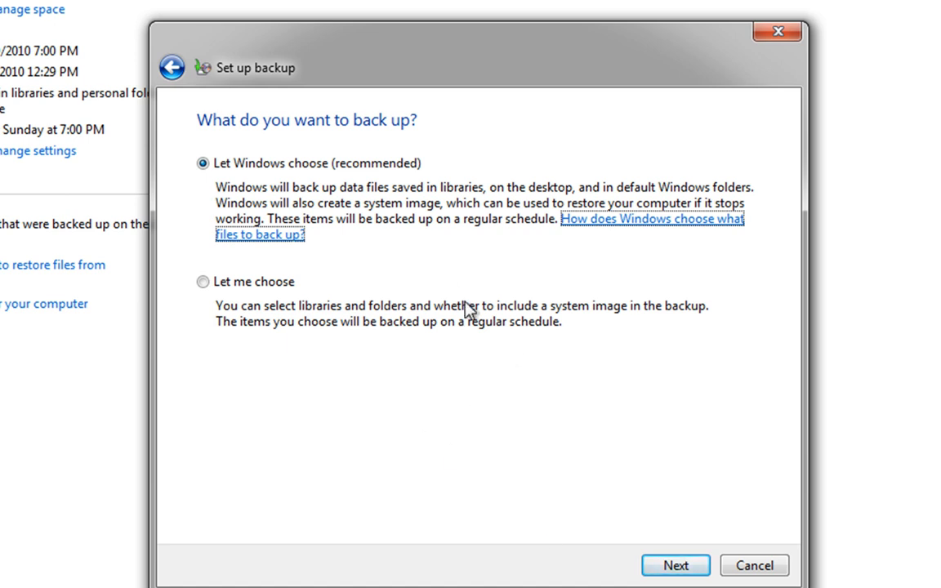
{"action": "mouse_move", "coordinate": [451, 454]}
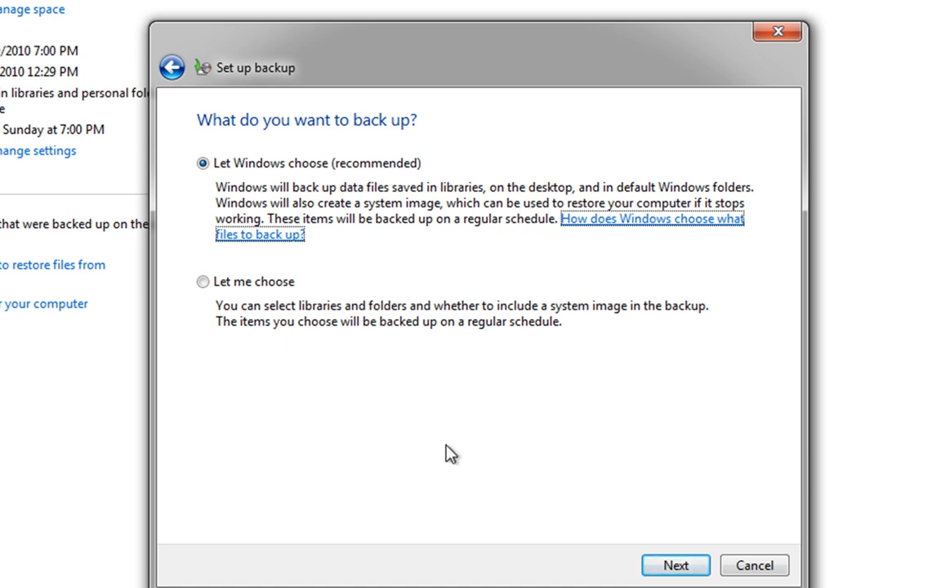
{"action": "mouse_move", "coordinate": [441, 285]}
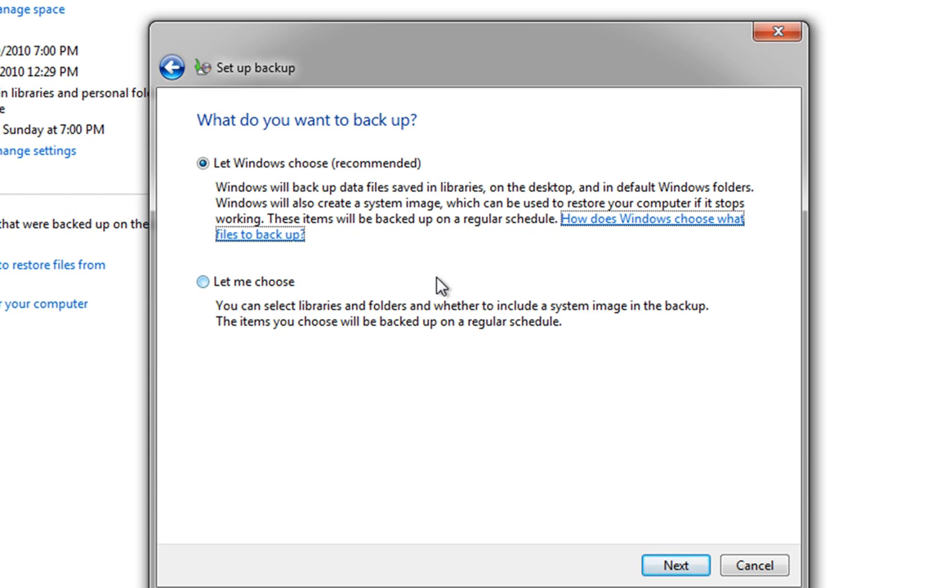
{"action": "mouse_move", "coordinate": [392, 211]}
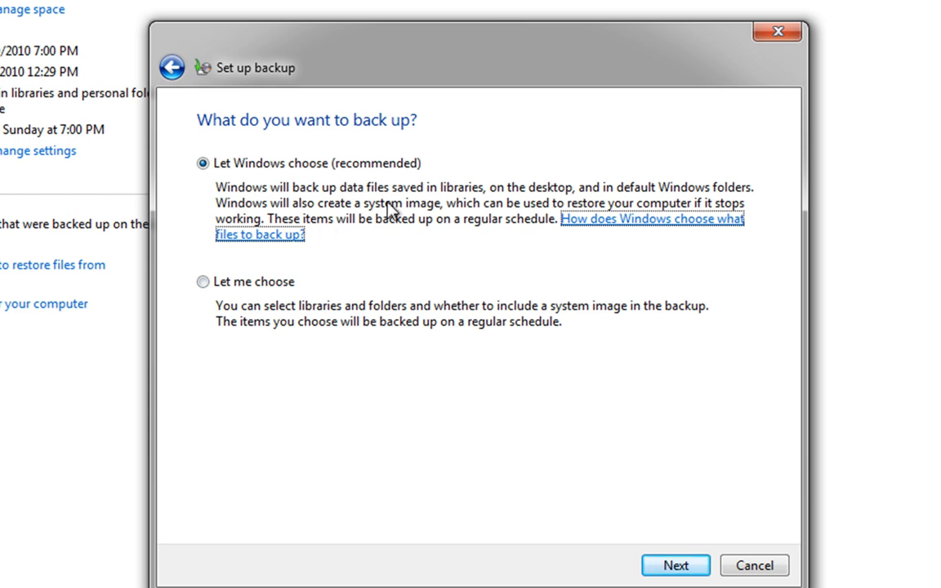
{"action": "mouse_move", "coordinate": [546, 272]}
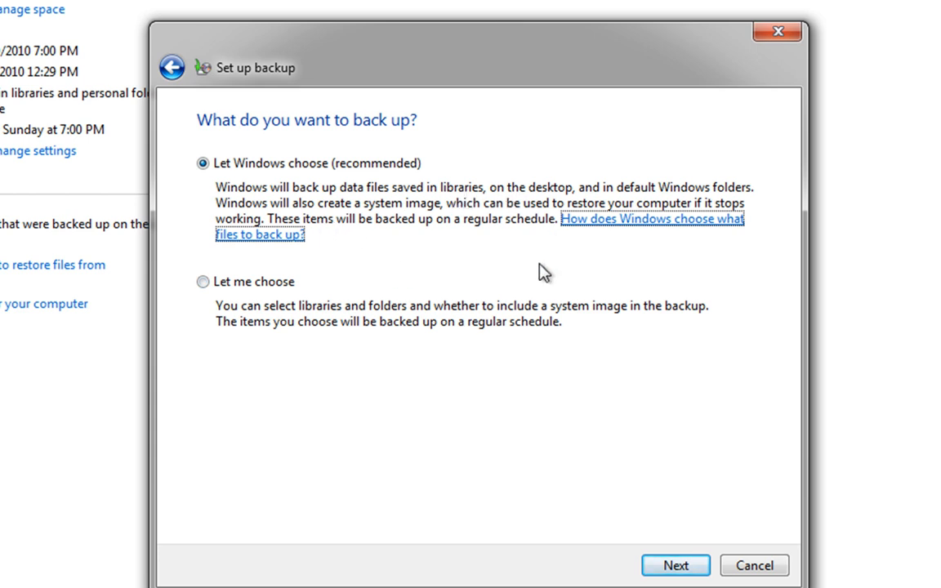
{"action": "mouse_move", "coordinate": [686, 227]}
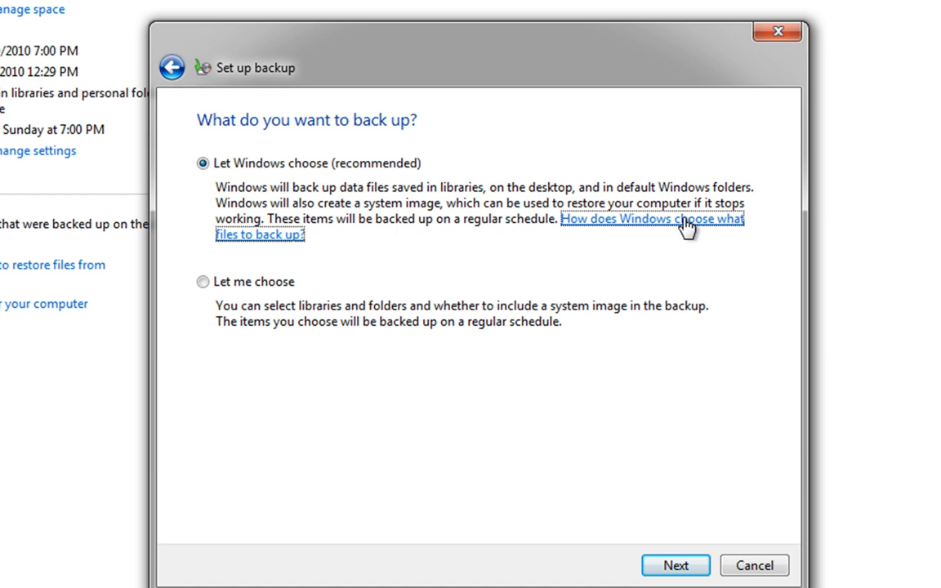
{"action": "mouse_move", "coordinate": [388, 272]}
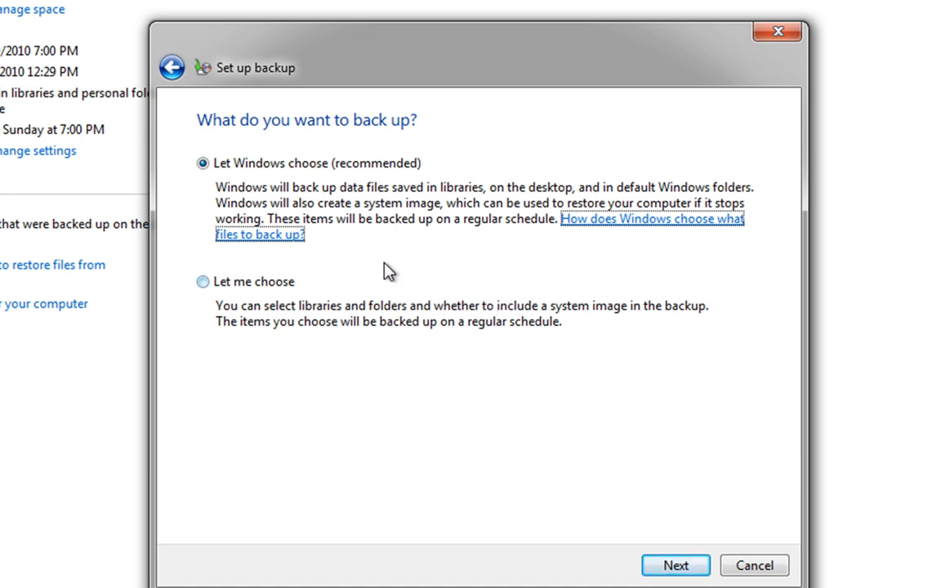
{"action": "mouse_move", "coordinate": [405, 252]}
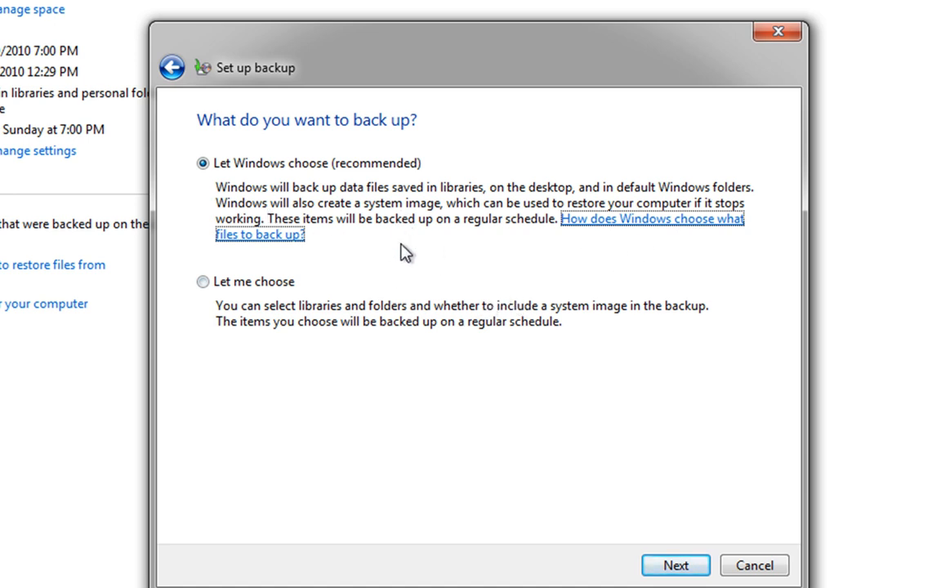
{"action": "mouse_move", "coordinate": [425, 320]}
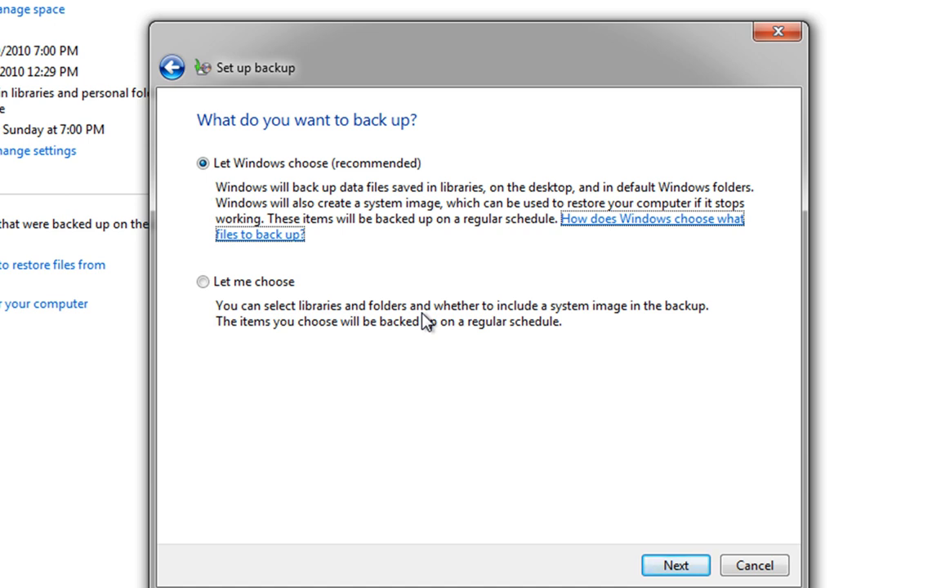
{"action": "mouse_move", "coordinate": [278, 269]}
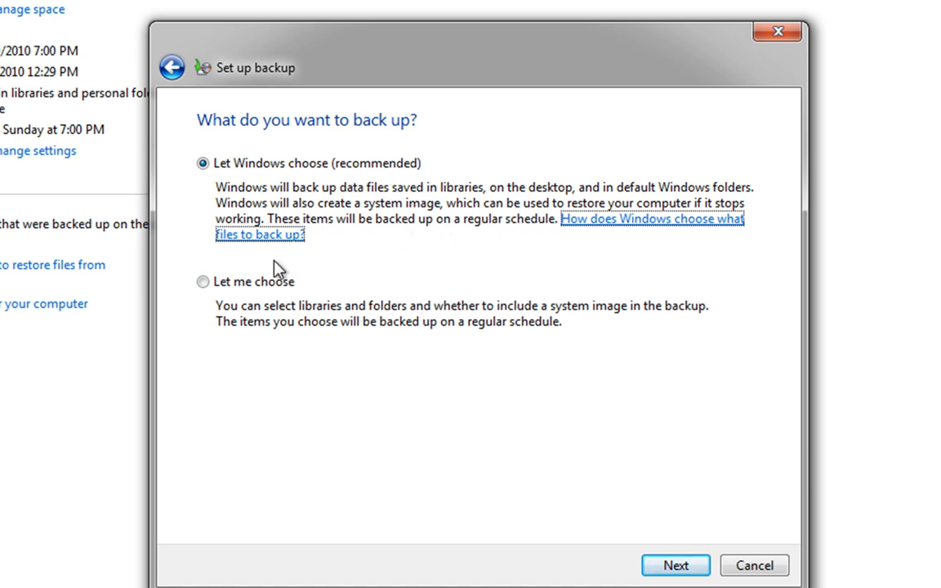
{"action": "mouse_move", "coordinate": [512, 216]}
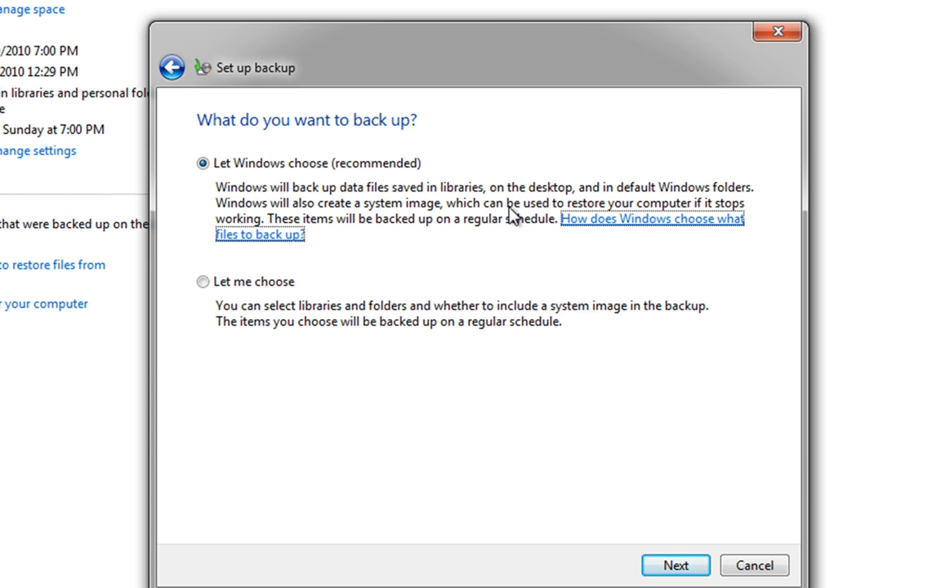
{"action": "mouse_move", "coordinate": [676, 566]}
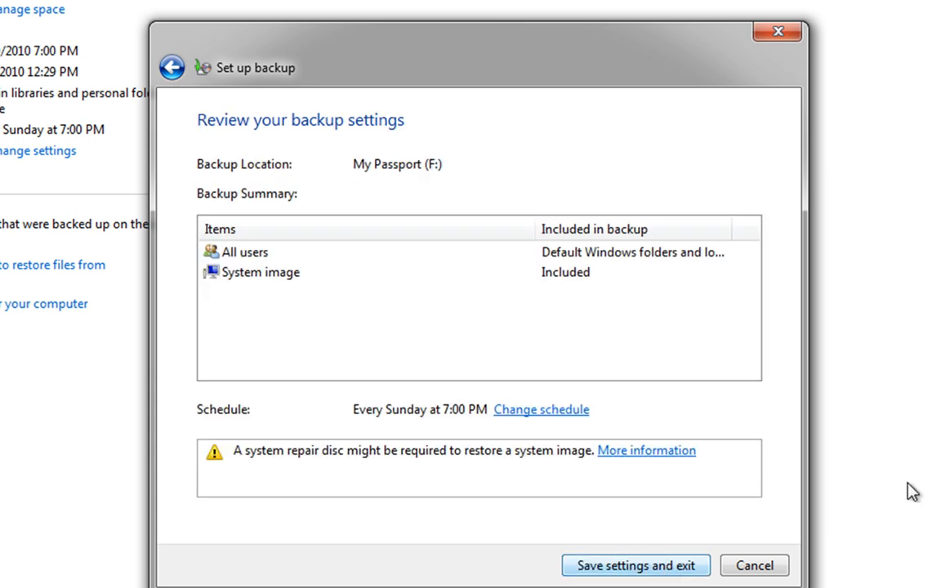
{"action": "mouse_move", "coordinate": [519, 339]}
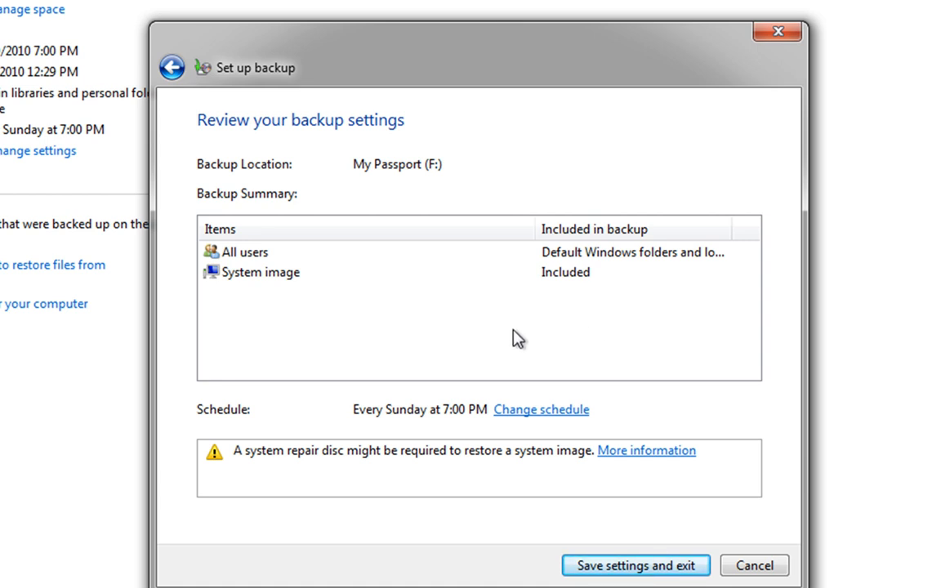
{"action": "mouse_move", "coordinate": [255, 262]}
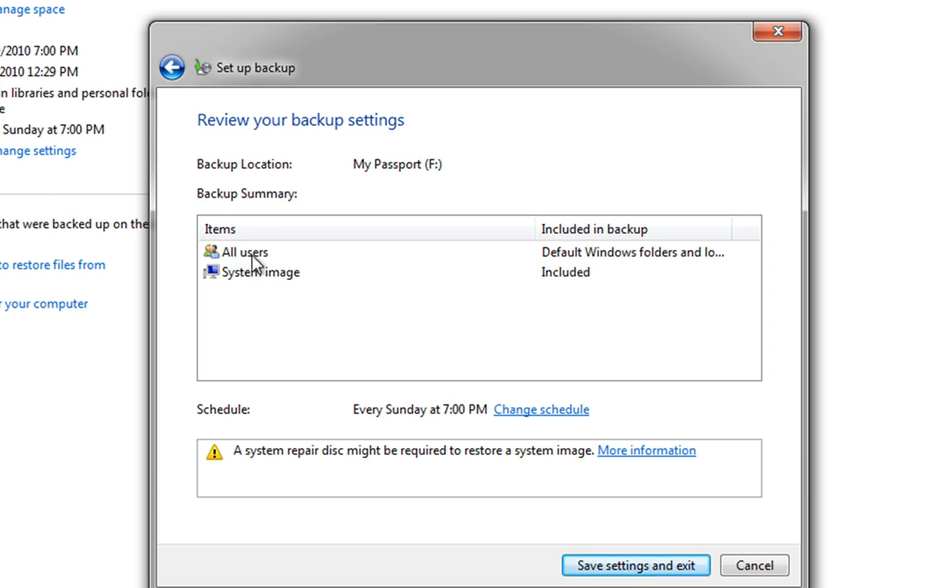
{"action": "mouse_move", "coordinate": [590, 274]}
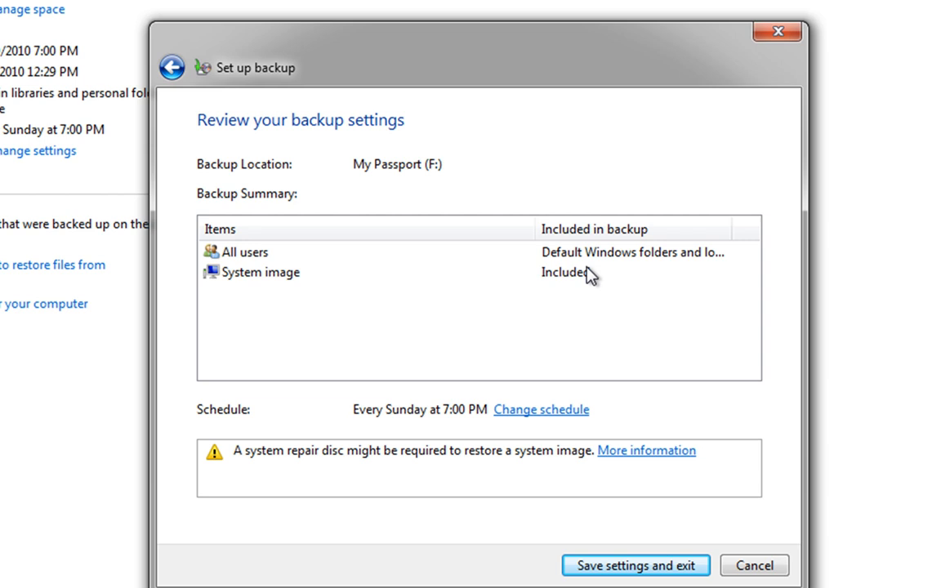
{"action": "mouse_move", "coordinate": [634, 341]}
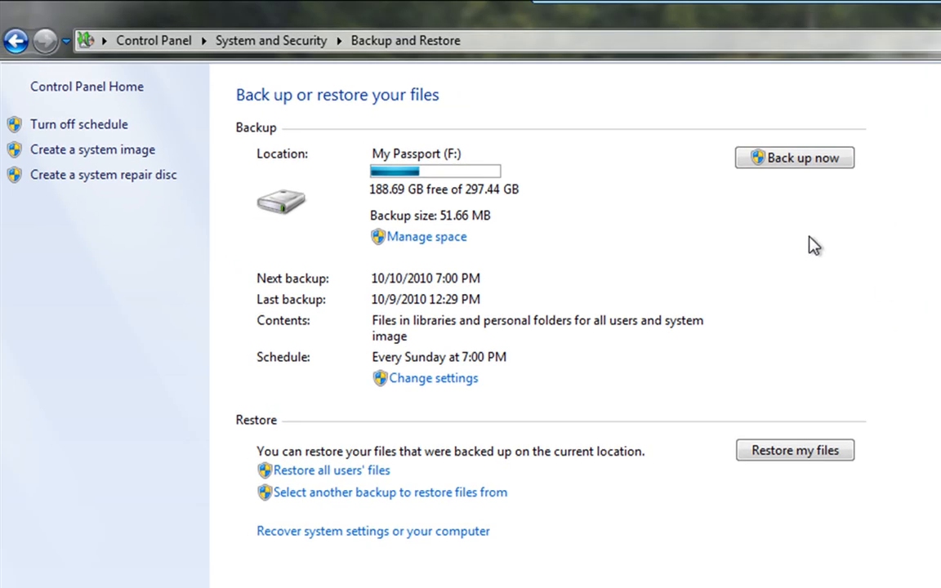
{"action": "mouse_move", "coordinate": [836, 283]}
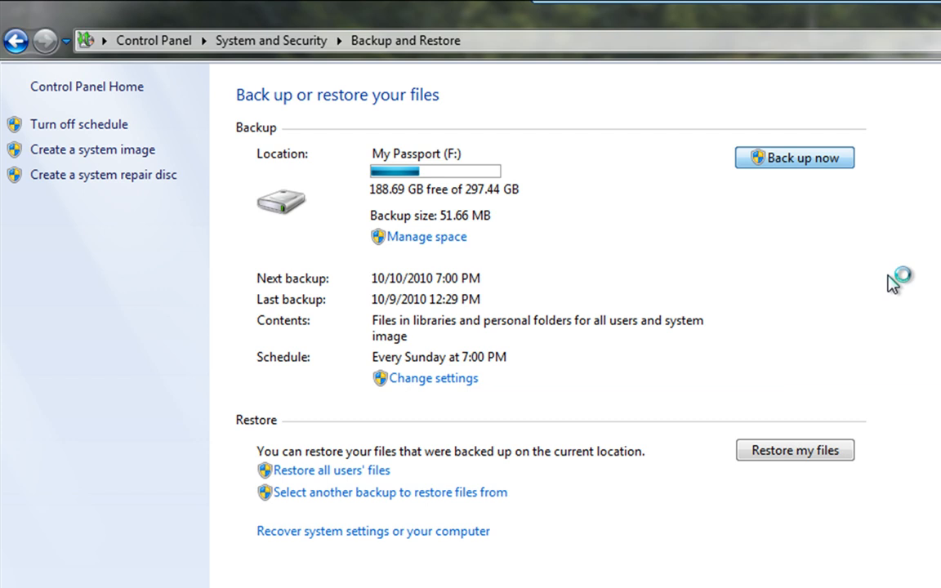
{"action": "mouse_move", "coordinate": [905, 294]}
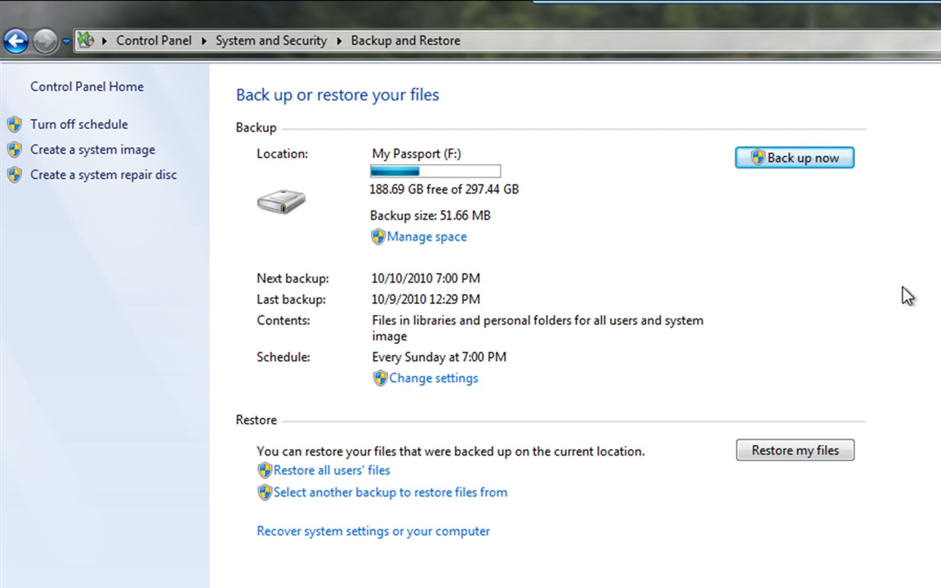
Start the backup to My Passport immediately with 'Back up now'.
{"action": "left_click", "coordinate": [794, 157]}
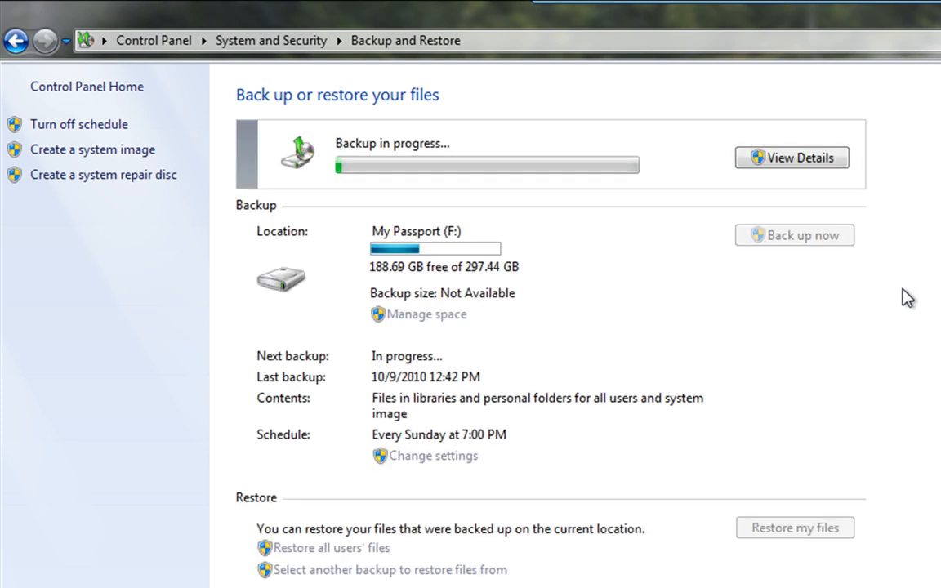
{"action": "mouse_move", "coordinate": [814, 445]}
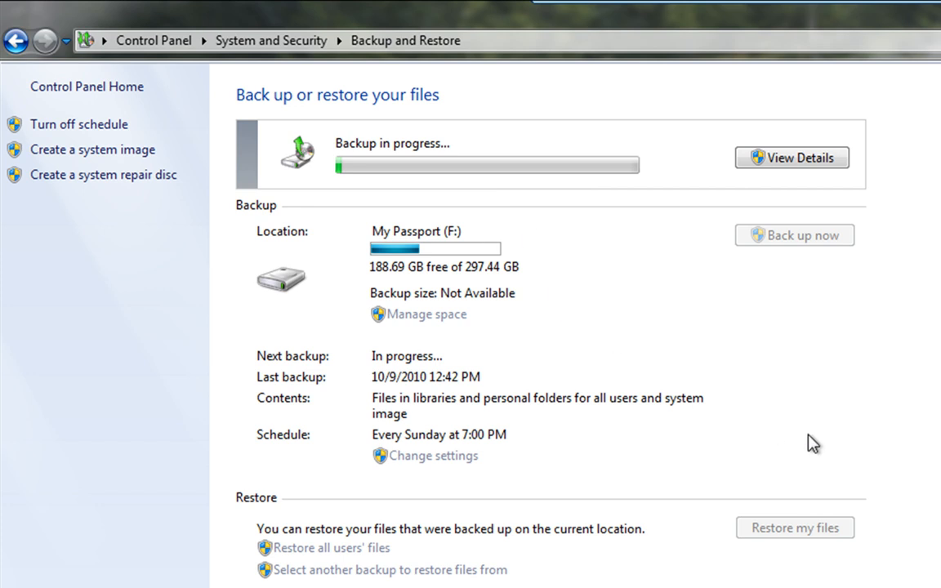
{"action": "mouse_move", "coordinate": [781, 448]}
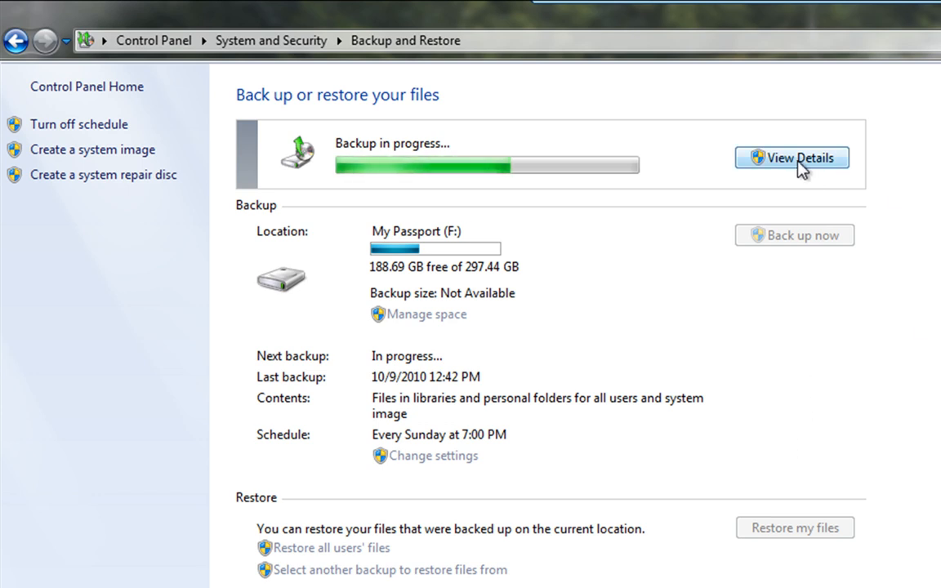
{"action": "mouse_move", "coordinate": [923, 232]}
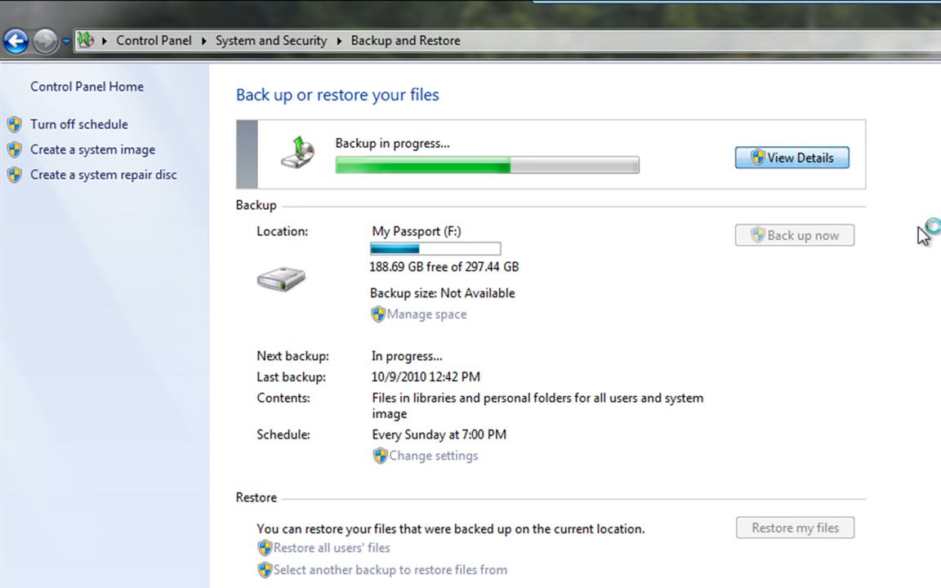
Show the running backup's progress details while it creates the system image of C:.
{"action": "left_click", "coordinate": [790, 157]}
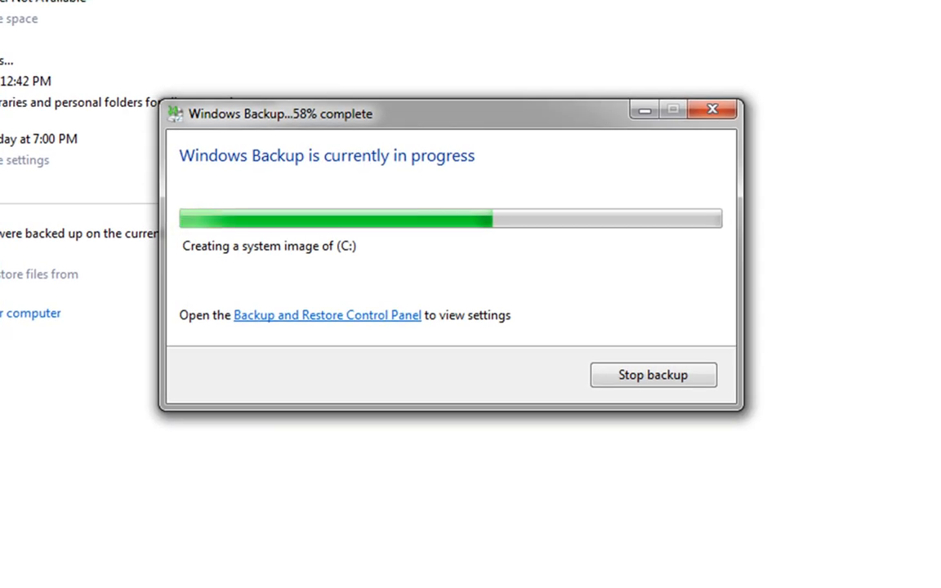
{"action": "mouse_move", "coordinate": [369, 273]}
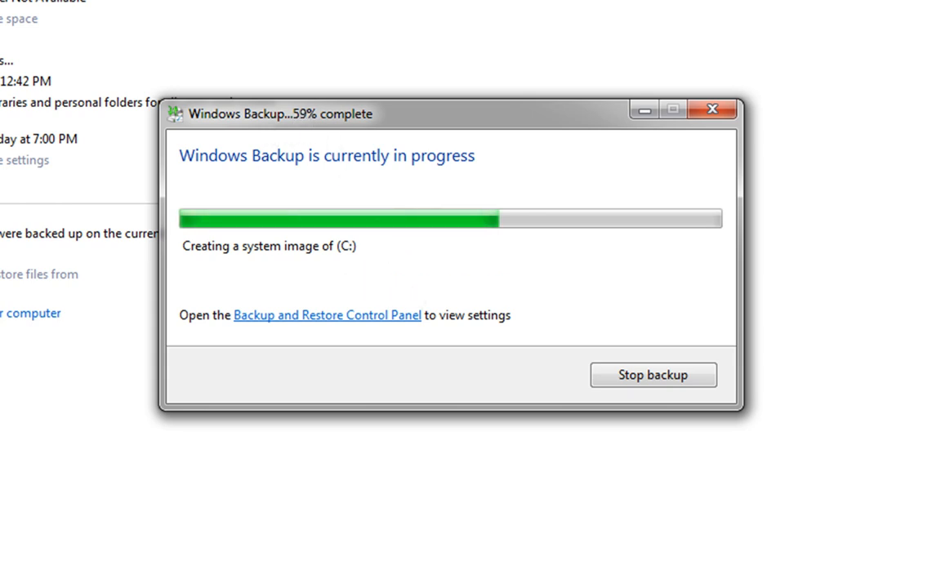
{"action": "mouse_move", "coordinate": [496, 284]}
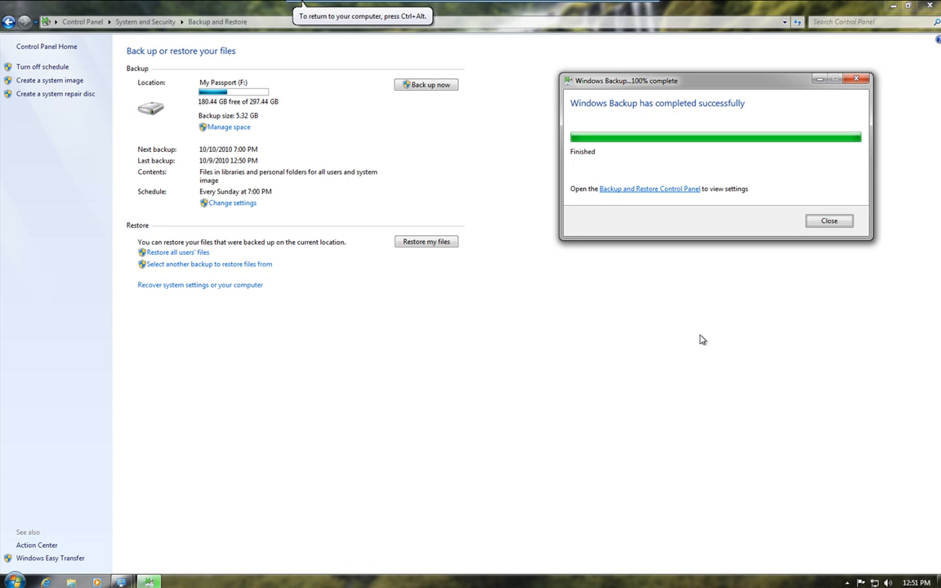
{"action": "mouse_move", "coordinate": [828, 220]}
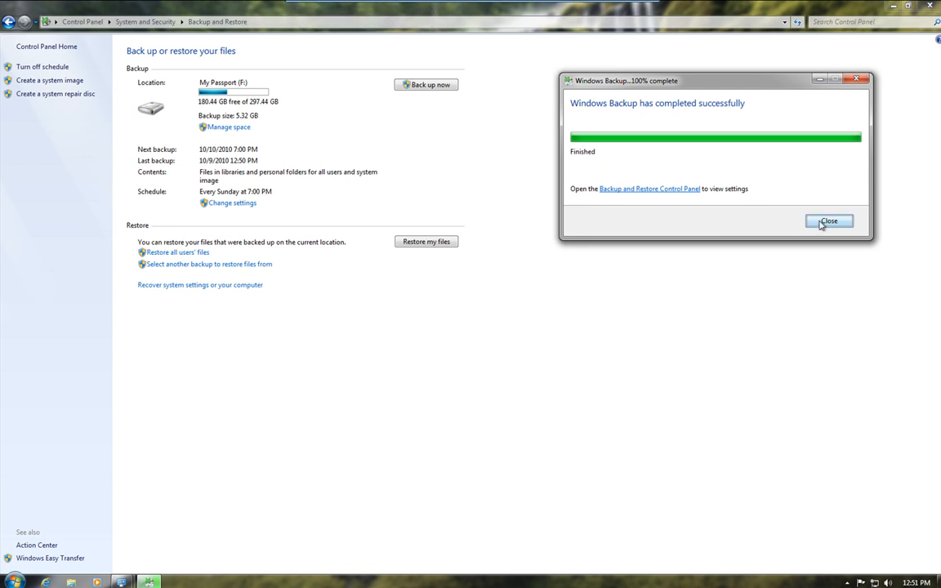
Dismiss the backup-completed notice and close Backup and Restore to the desktop.
{"action": "left_click", "coordinate": [828, 222]}
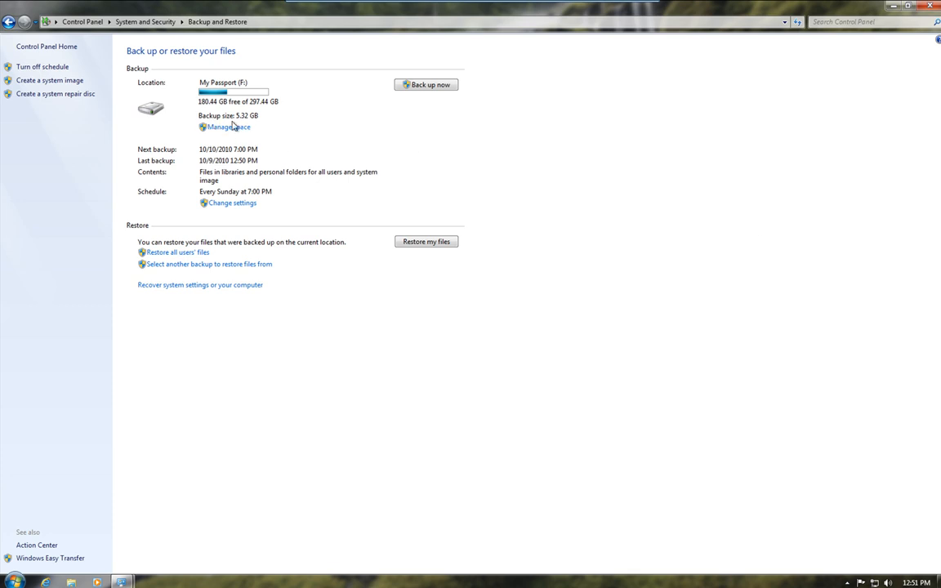
{"action": "mouse_move", "coordinate": [238, 126]}
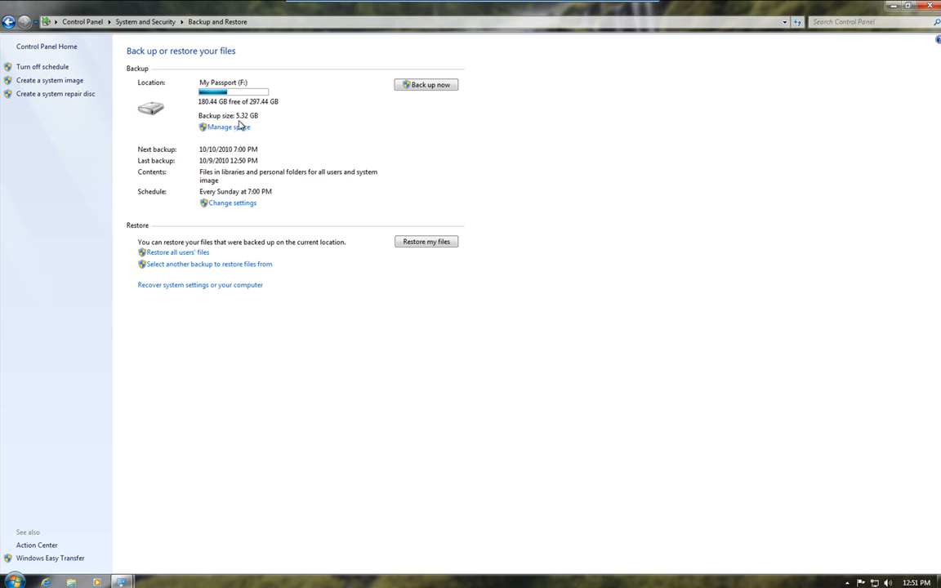
{"action": "mouse_move", "coordinate": [412, 212]}
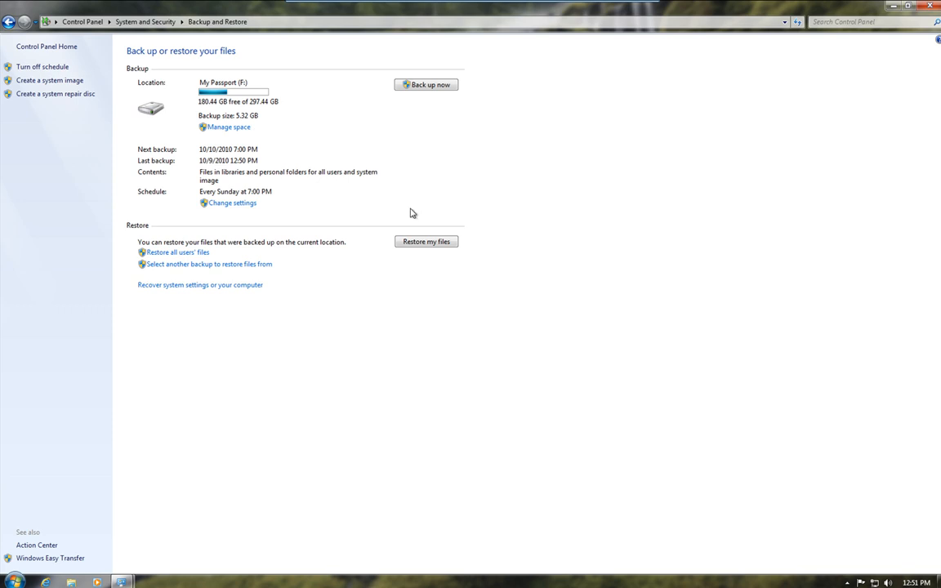
{"action": "mouse_move", "coordinate": [567, 232]}
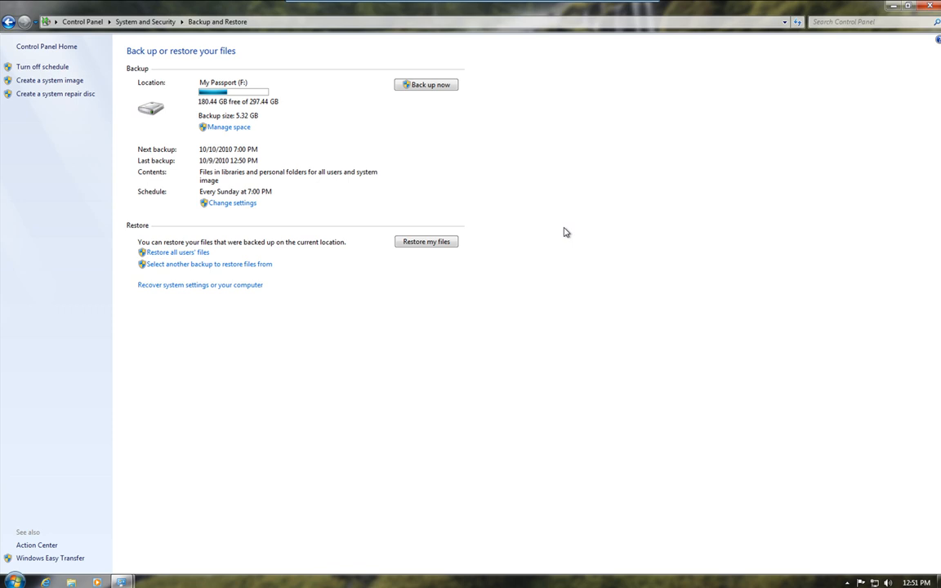
{"action": "mouse_move", "coordinate": [585, 196]}
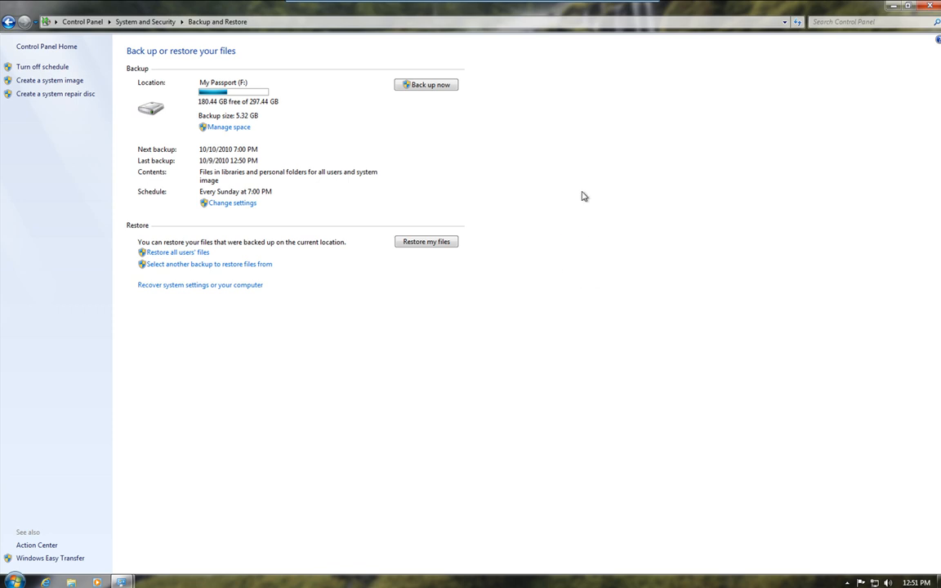
{"action": "mouse_move", "coordinate": [215, 199]}
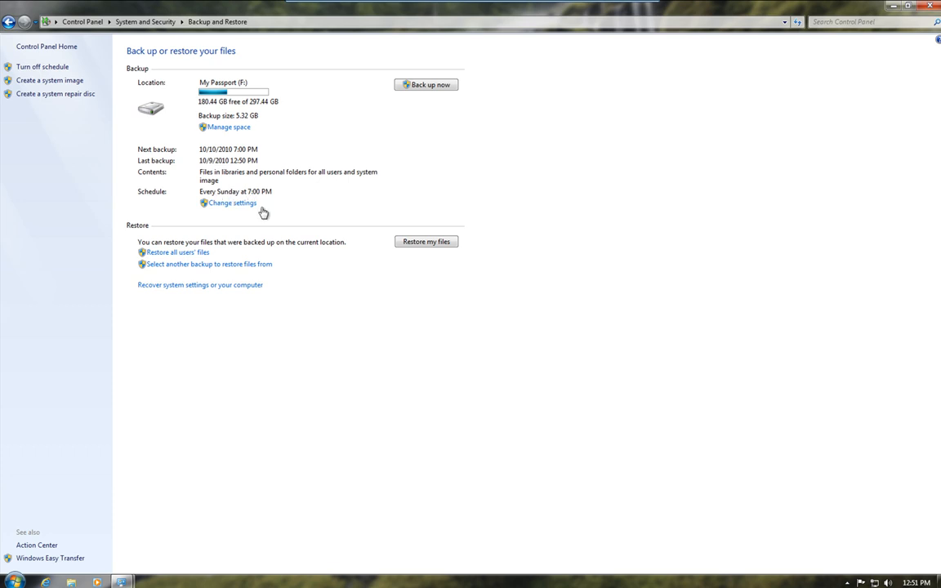
{"action": "mouse_move", "coordinate": [239, 212]}
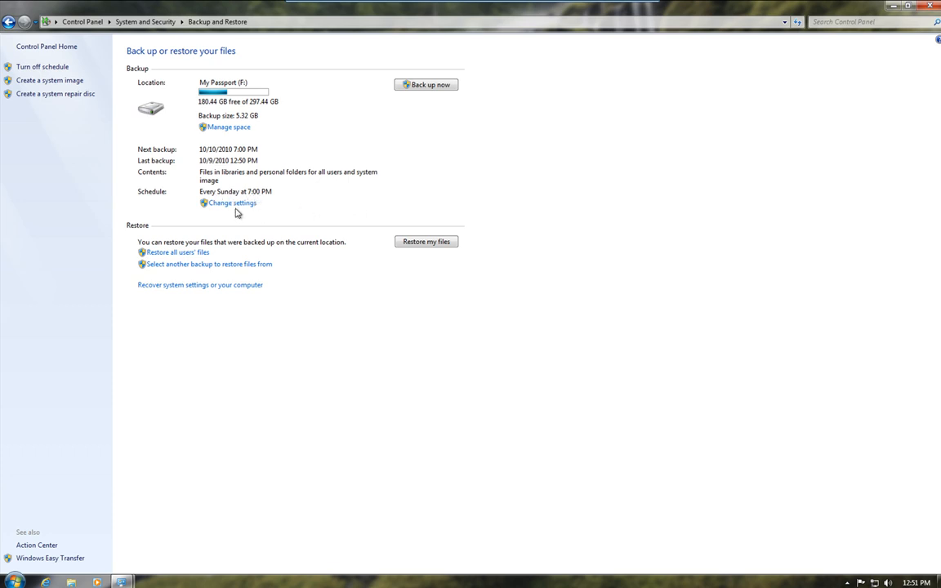
{"action": "mouse_move", "coordinate": [505, 183]}
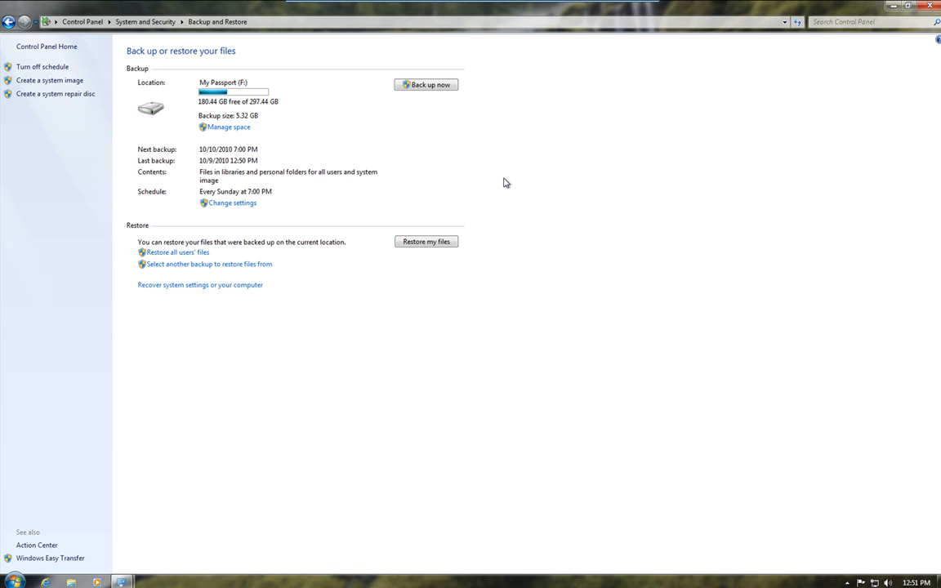
{"action": "mouse_move", "coordinate": [539, 219]}
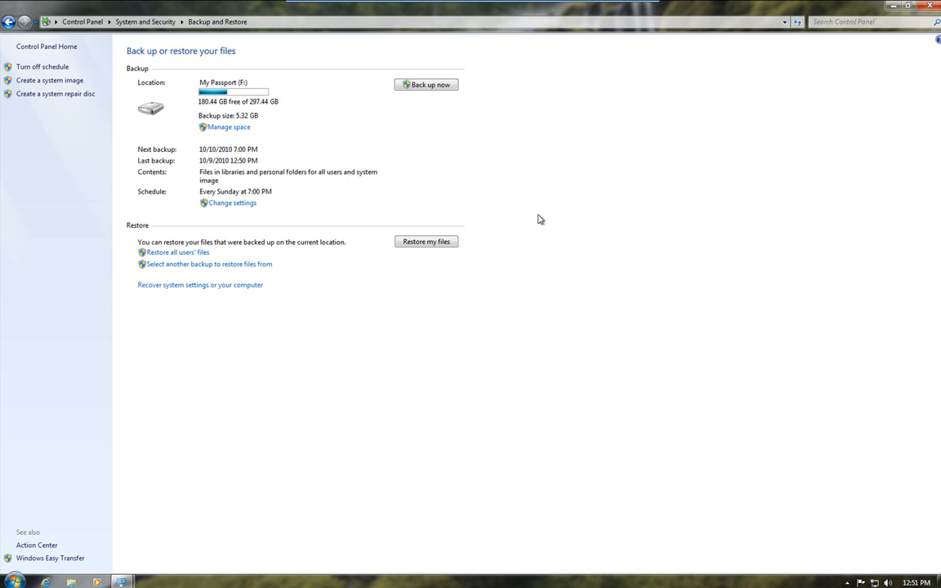
{"action": "mouse_move", "coordinate": [930, 8]}
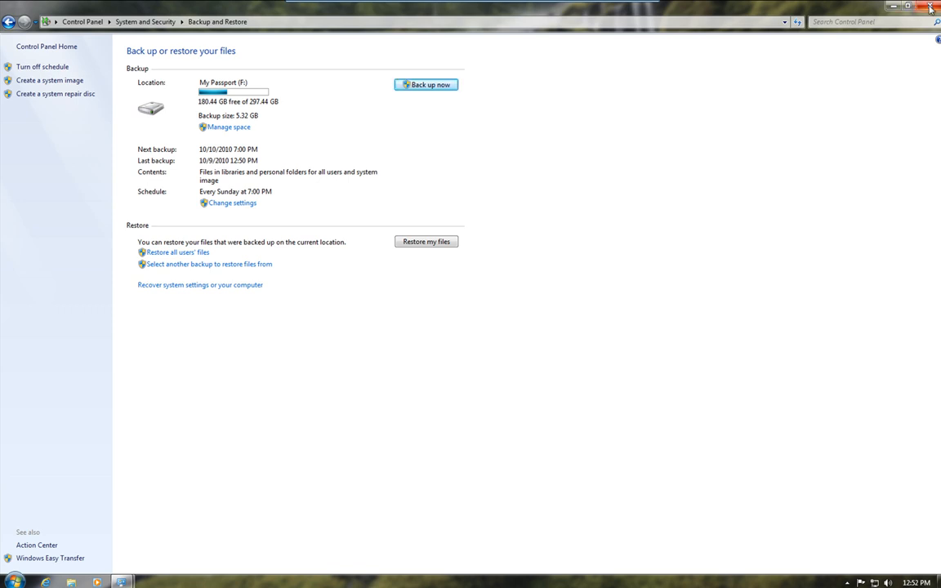
{"action": "left_click", "coordinate": [931, 7]}
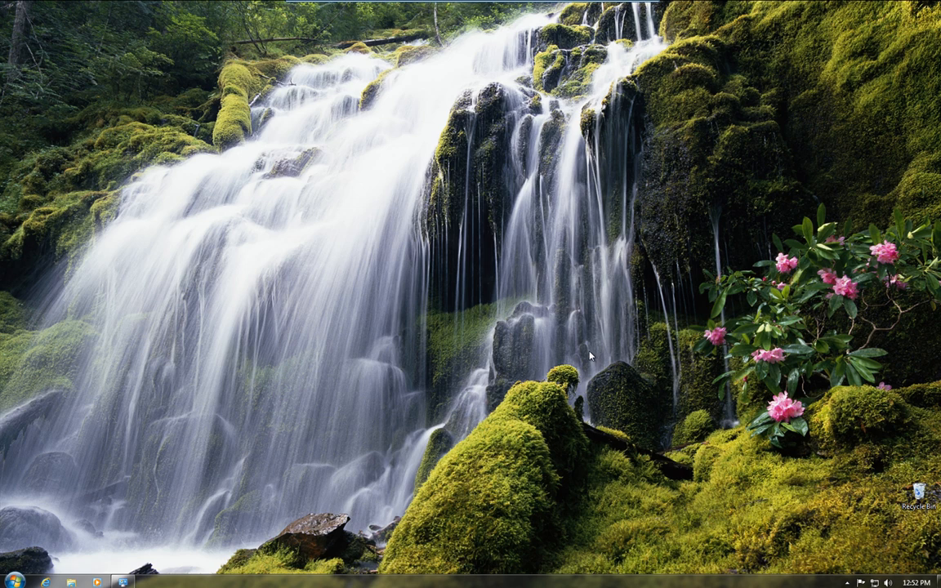